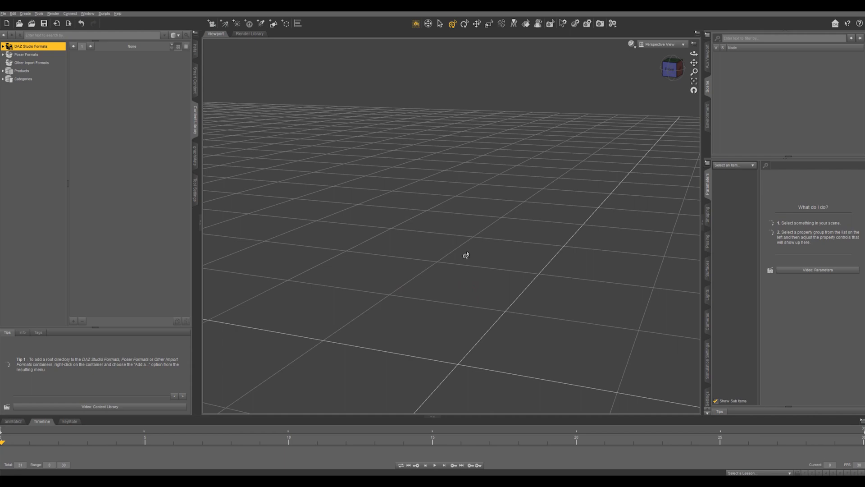
mouse_move(287, 52)
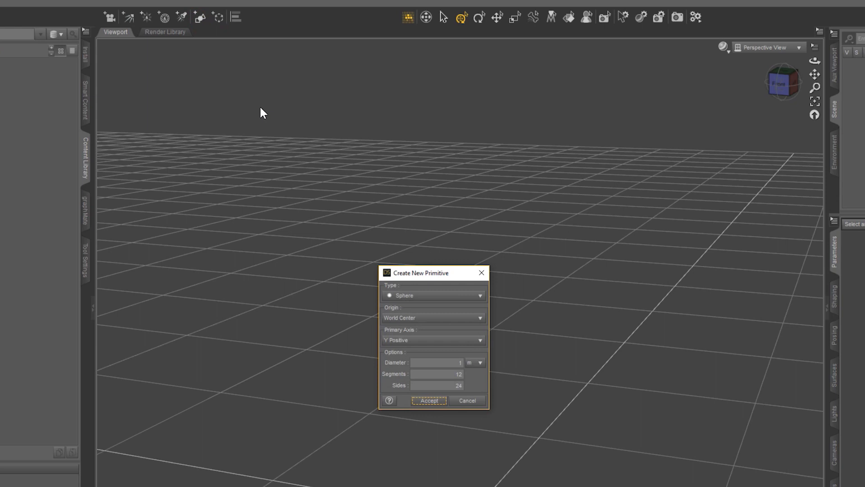
Create a torus primitive, 1 m major diameter with a 10 cm tube, at world centre.
left_click(432, 295)
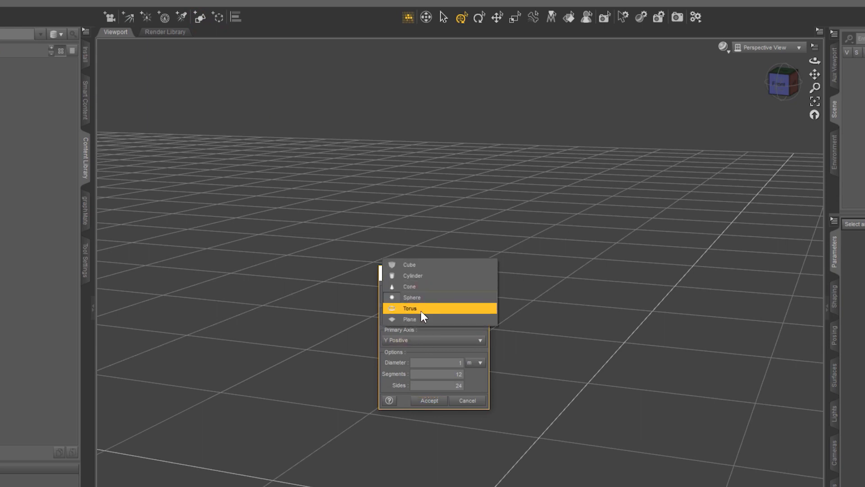
left_click(409, 308)
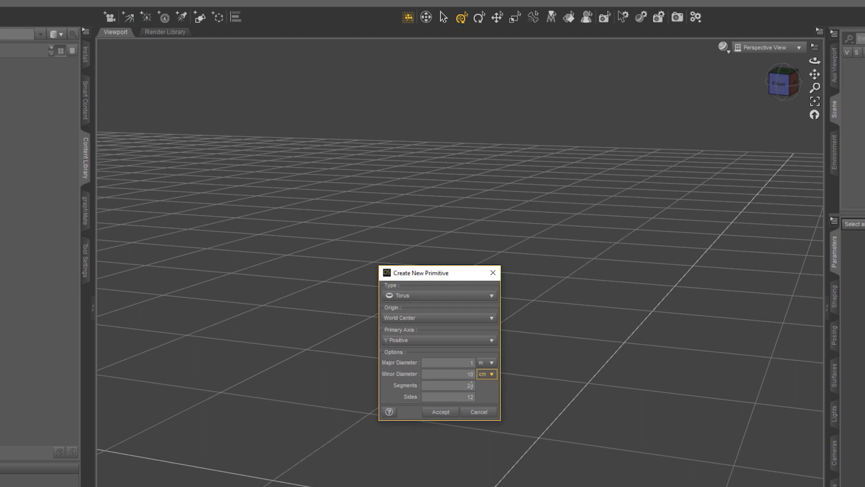
left_click(440, 411)
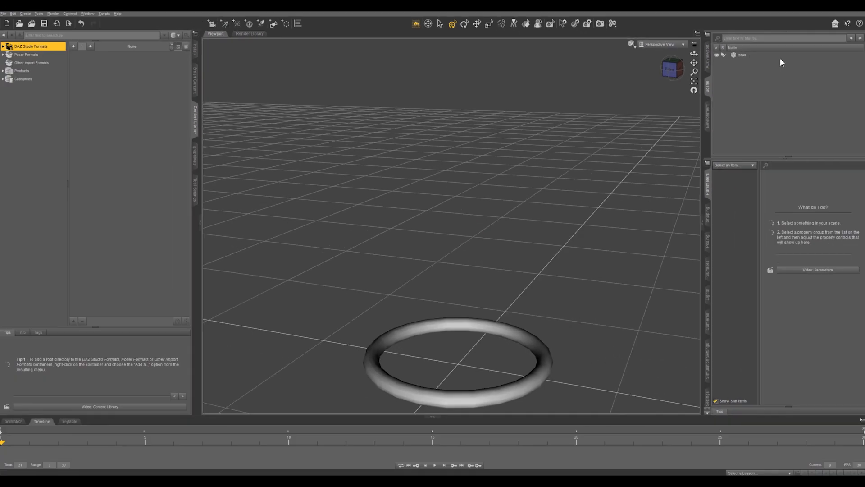
Add a second torus with a thinner 5 cm tube overlapping the first ring.
left_click(741, 56)
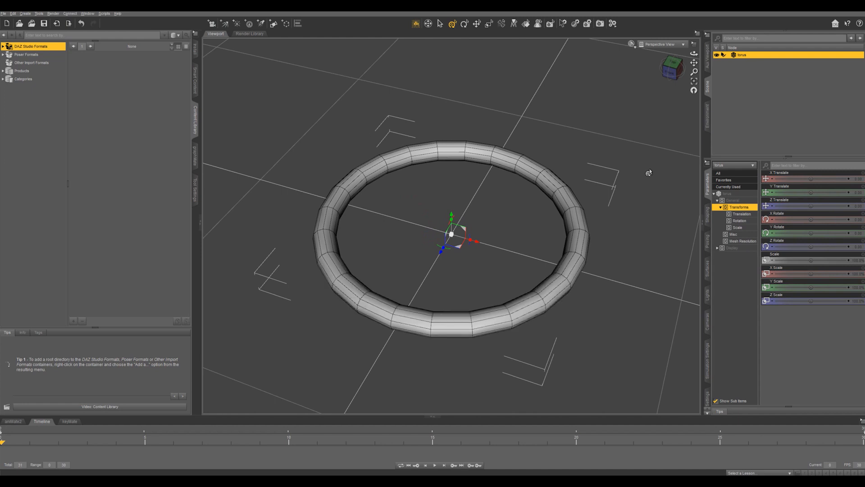
mouse_move(242, 55)
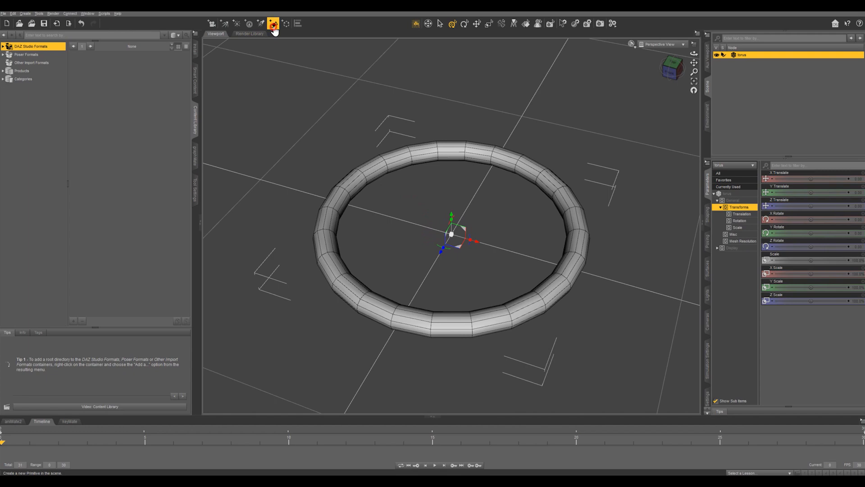
left_click(271, 20)
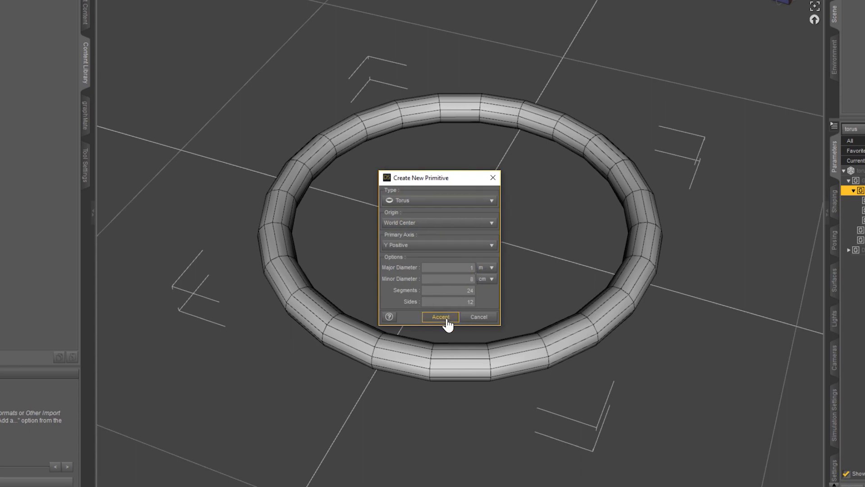
left_click(440, 317)
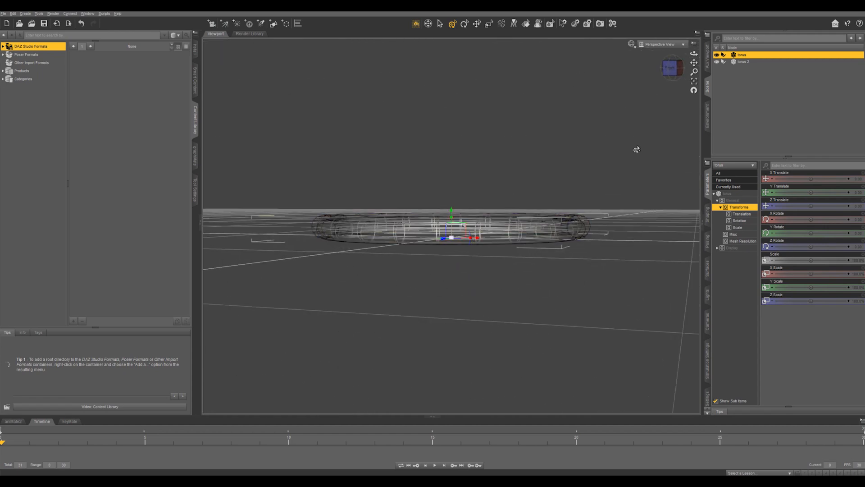
Lower the second torus's Y Translate so both rings sit at the same height.
left_click_drag(636, 148, 630, 143)
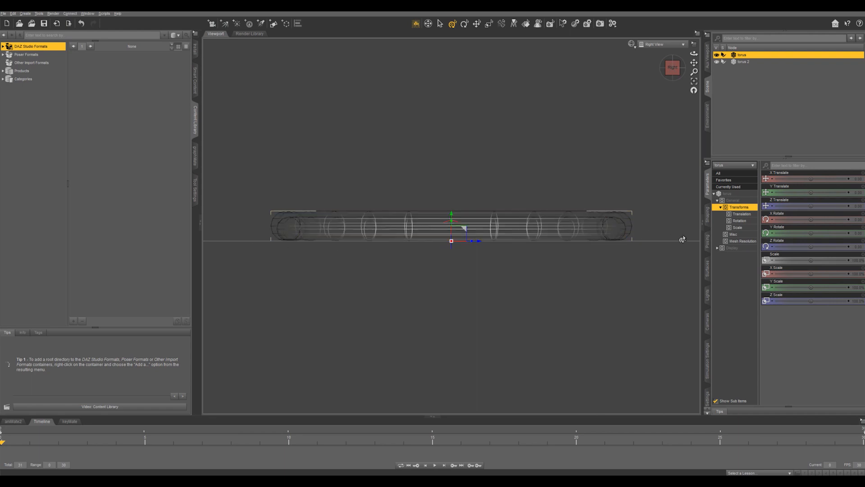
mouse_move(679, 240)
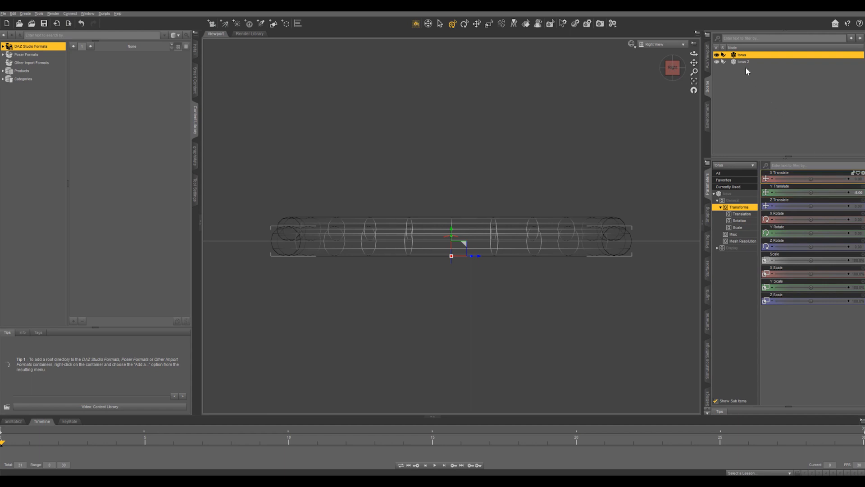
left_click(742, 62)
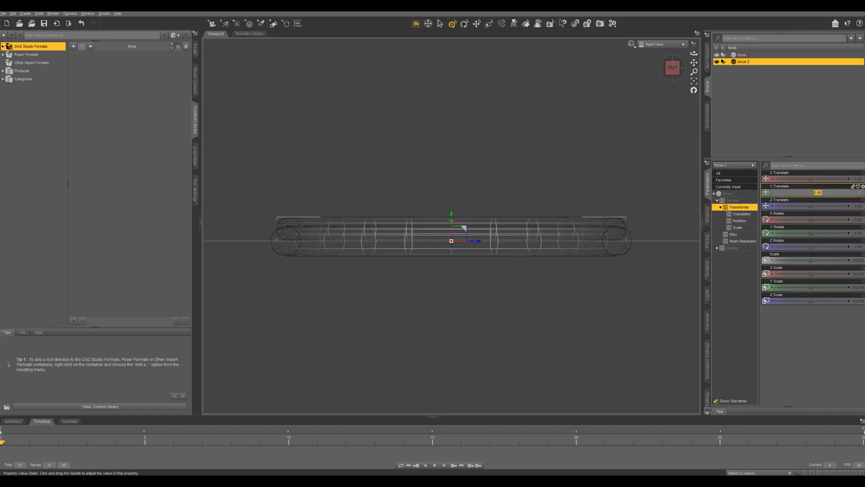
left_click_drag(816, 191, 858, 192)
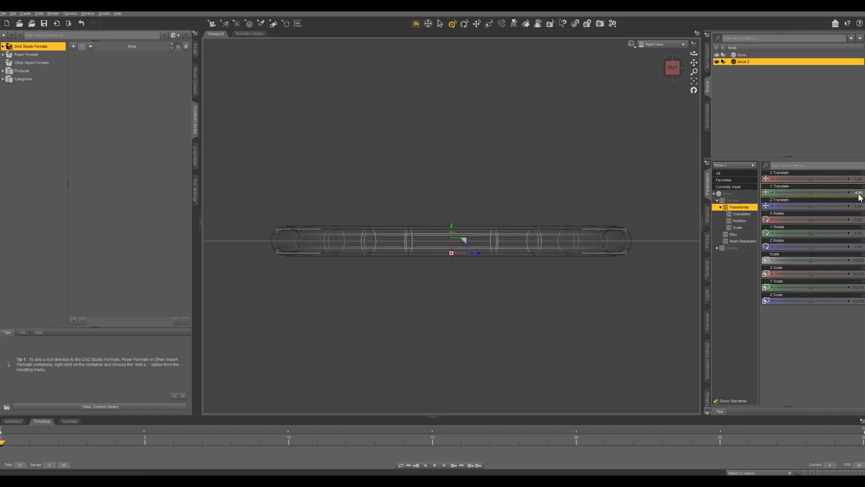
left_click(294, 245)
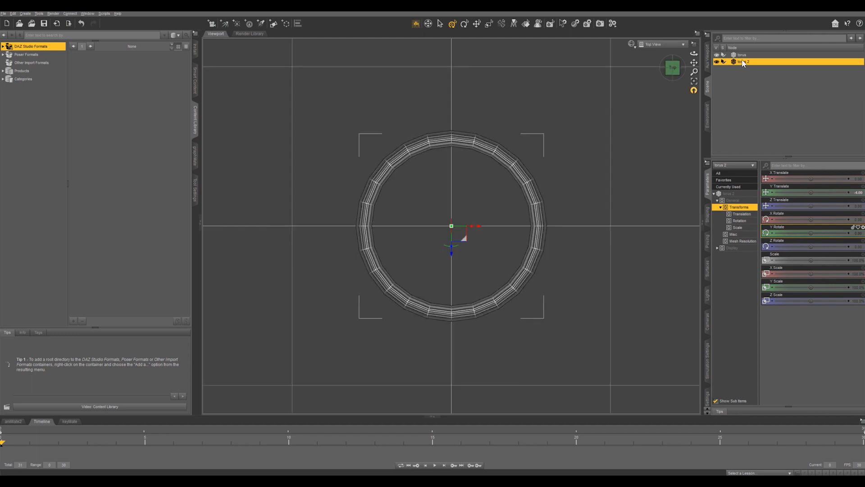
Scale the second torus with the Universal Tool so the rings align concentrically from above.
left_click(452, 23)
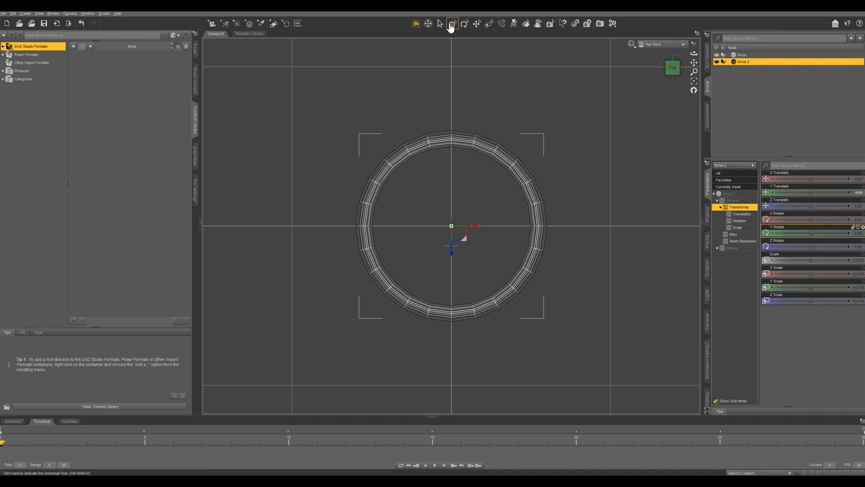
left_click(453, 23)
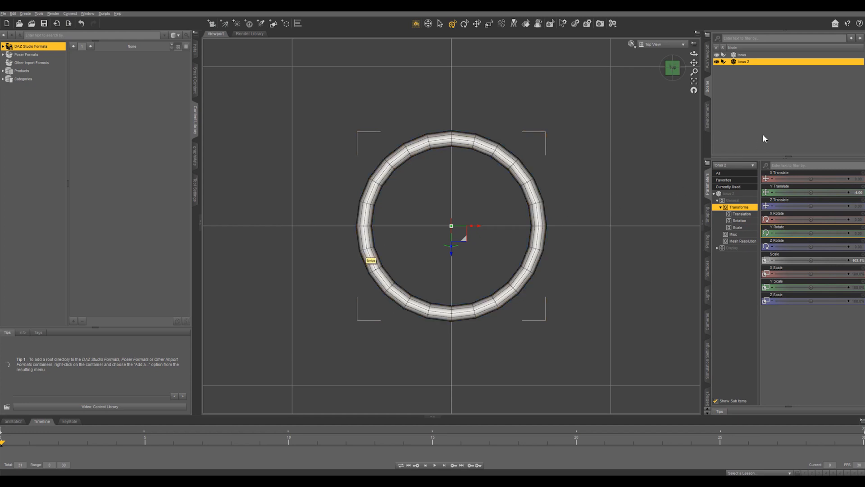
left_click(741, 56)
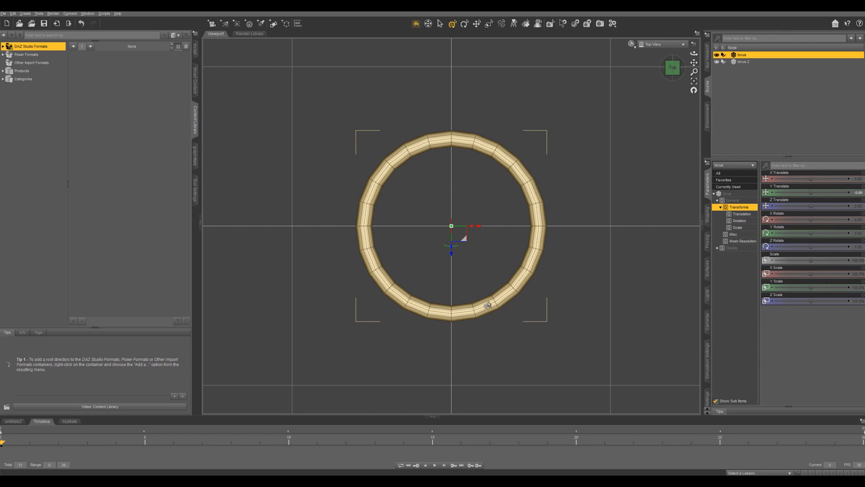
mouse_move(496, 305)
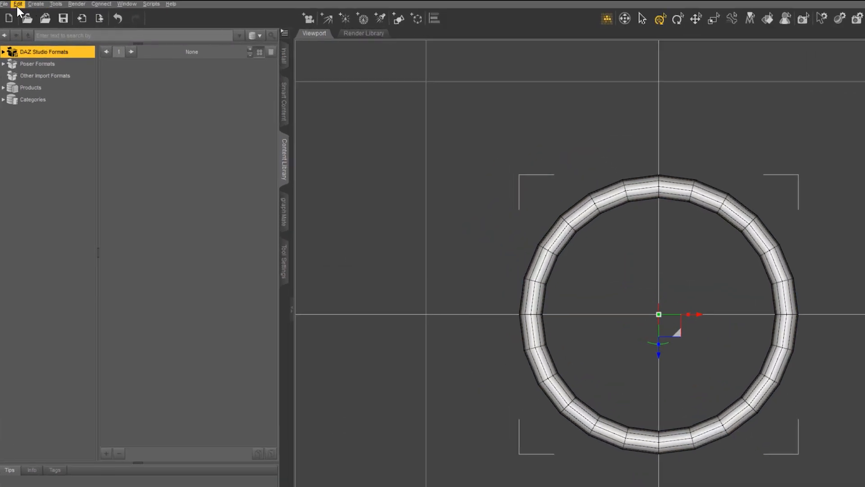
left_click(16, 4)
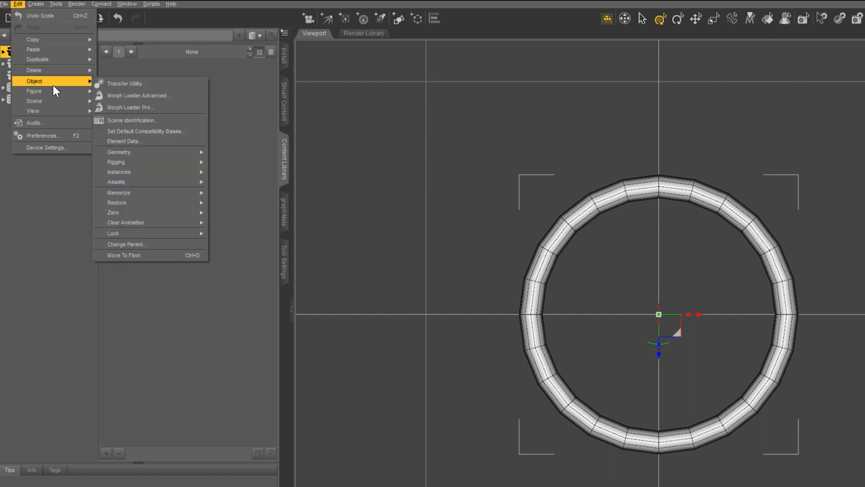
mouse_move(119, 151)
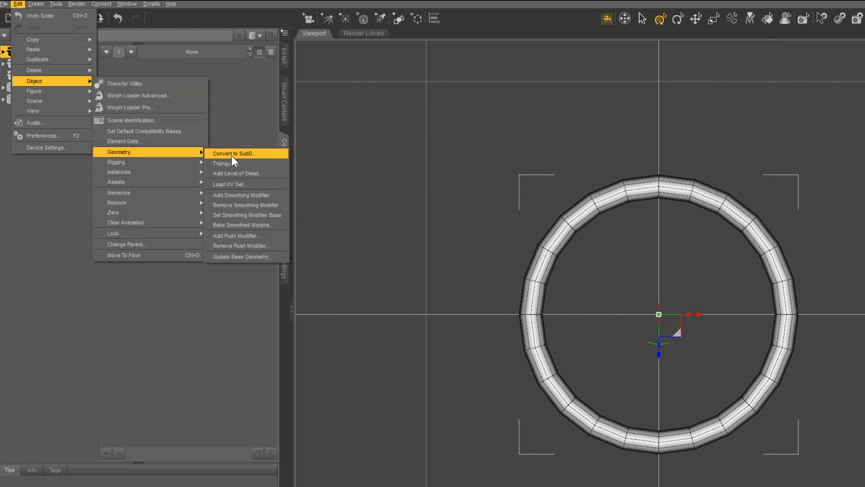
left_click(234, 153)
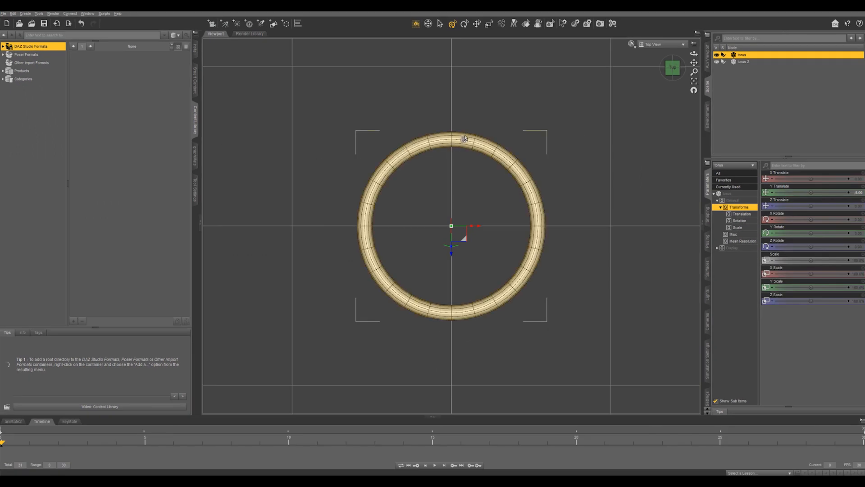
mouse_move(468, 142)
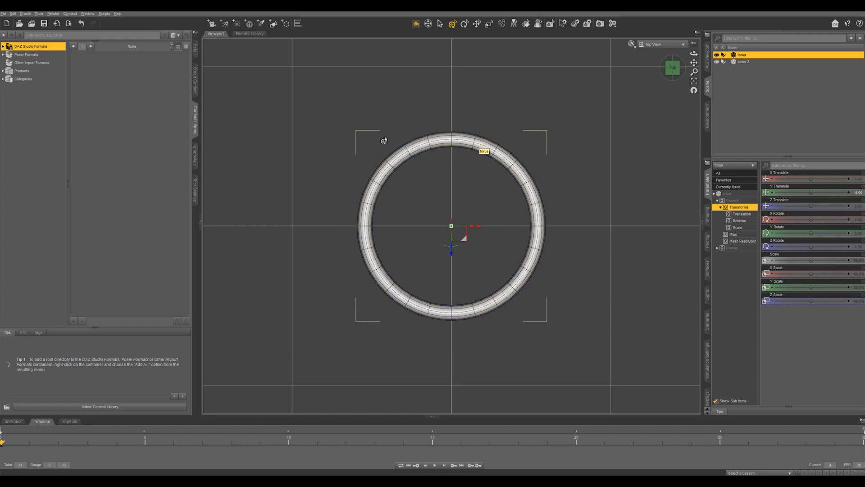
left_click(742, 61)
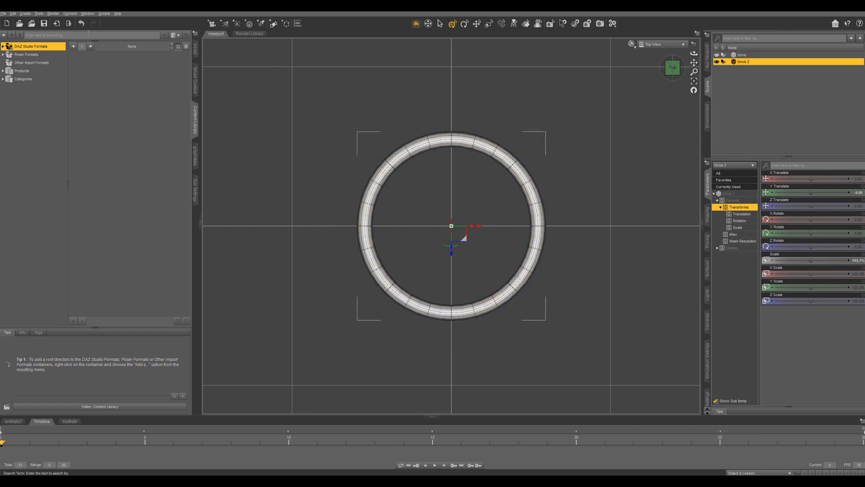
left_click(13, 12)
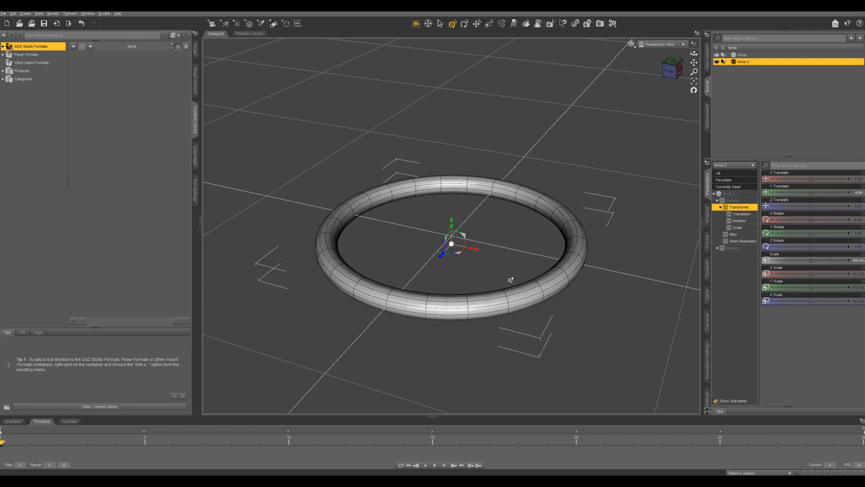
Start a new primitive and choose Sphere as its type.
left_click(273, 23)
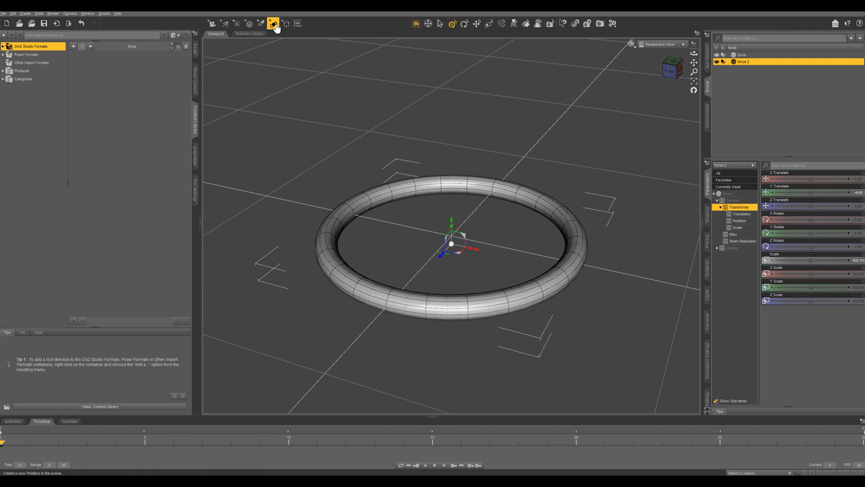
left_click(272, 18)
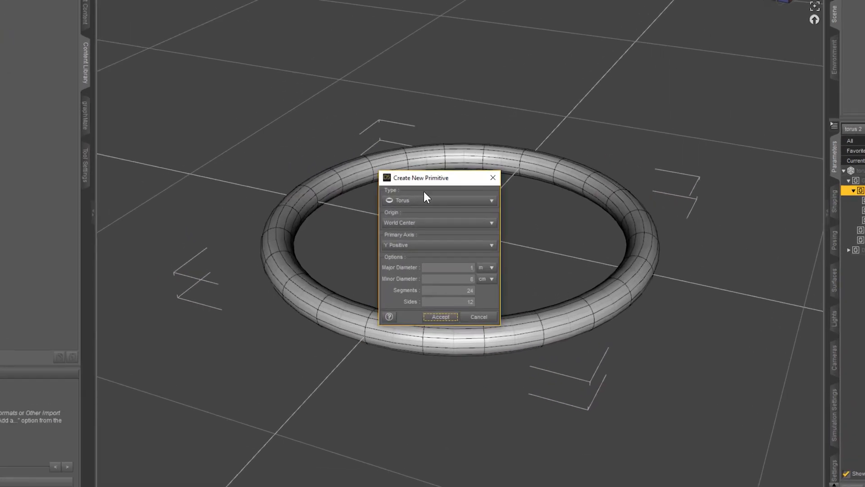
left_click(439, 200)
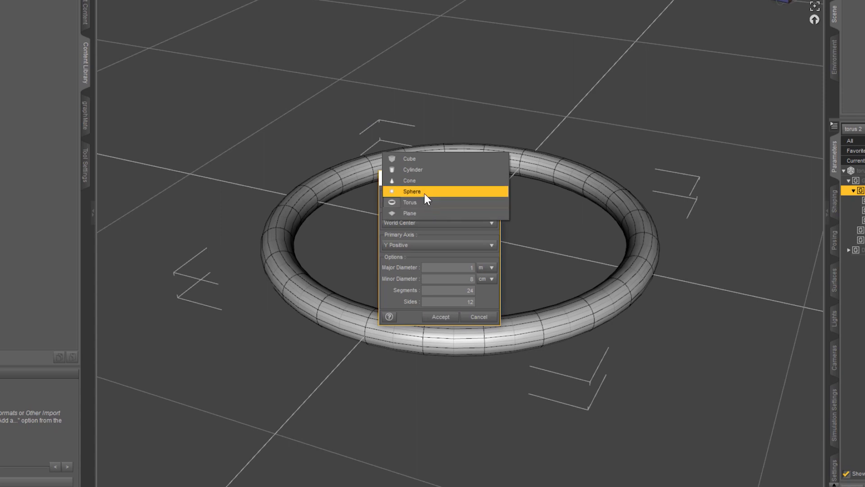
left_click(413, 191)
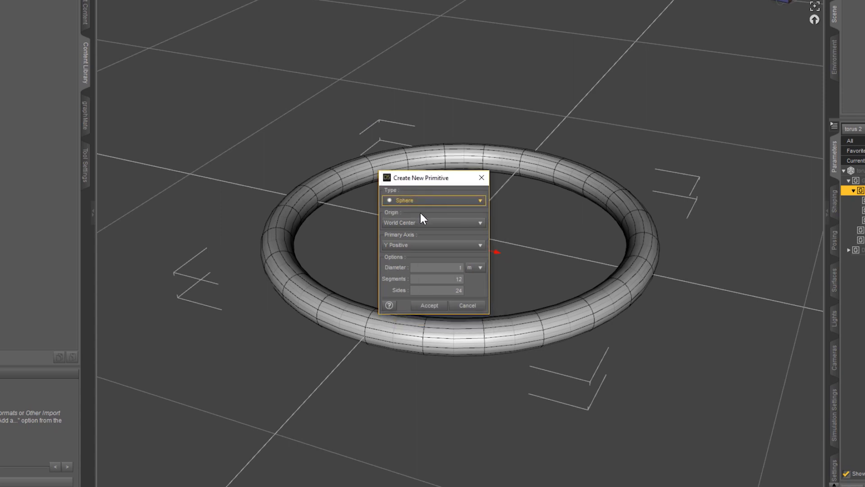
Set the sphere's origin to Object Center and diameter 20 cm, then create it.
left_click(433, 223)
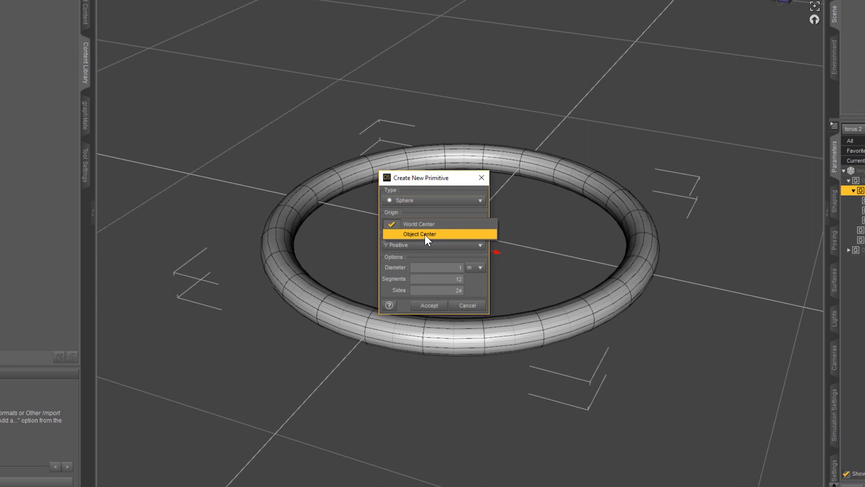
left_click(420, 233)
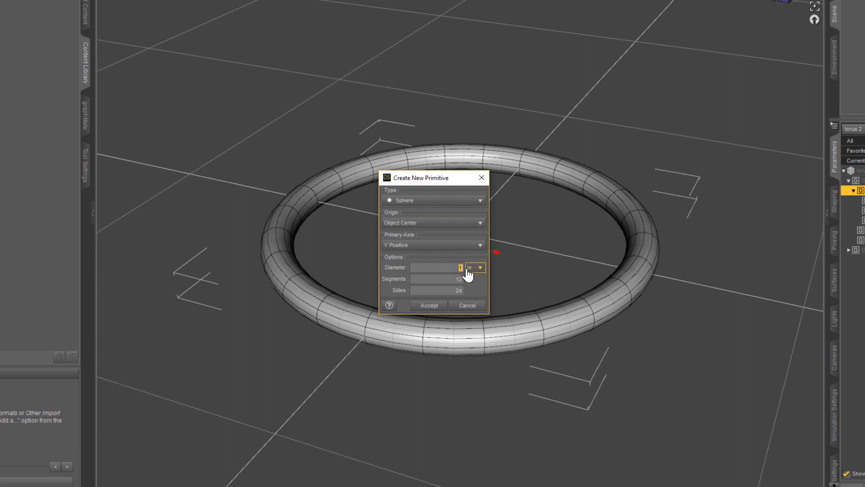
left_click(479, 267)
type("20")
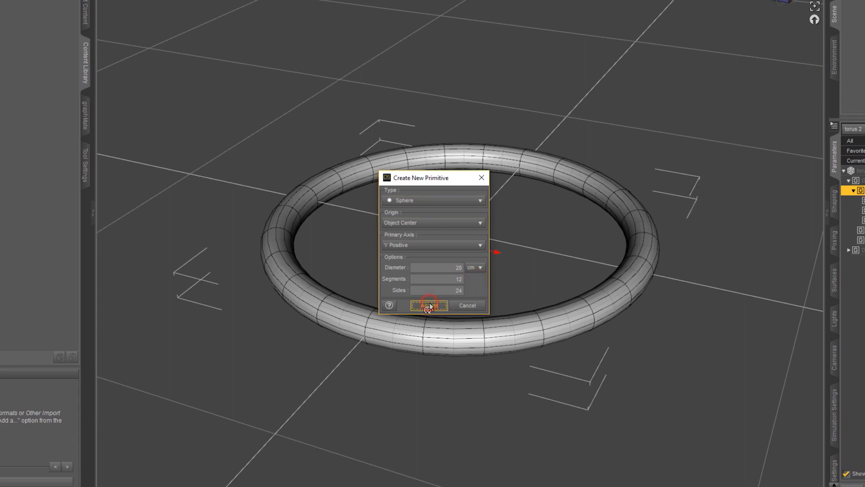
left_click(428, 306)
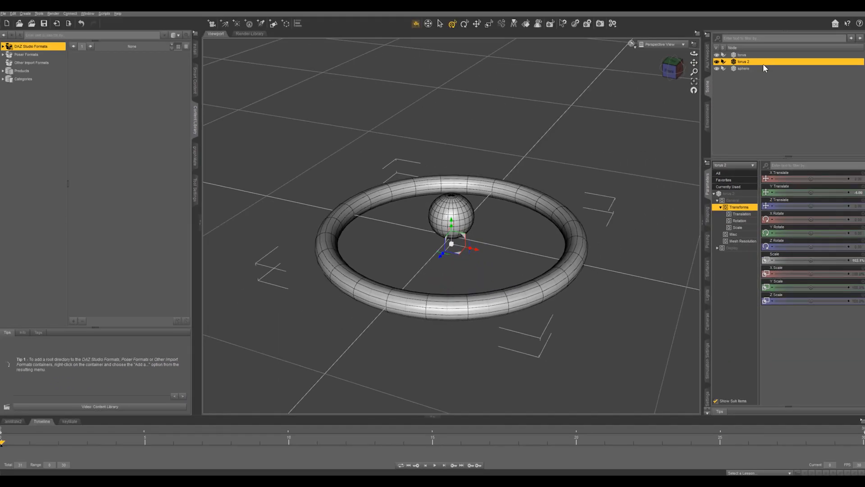
Lower the sphere's Y Translate to the ring's height.
left_click(745, 68)
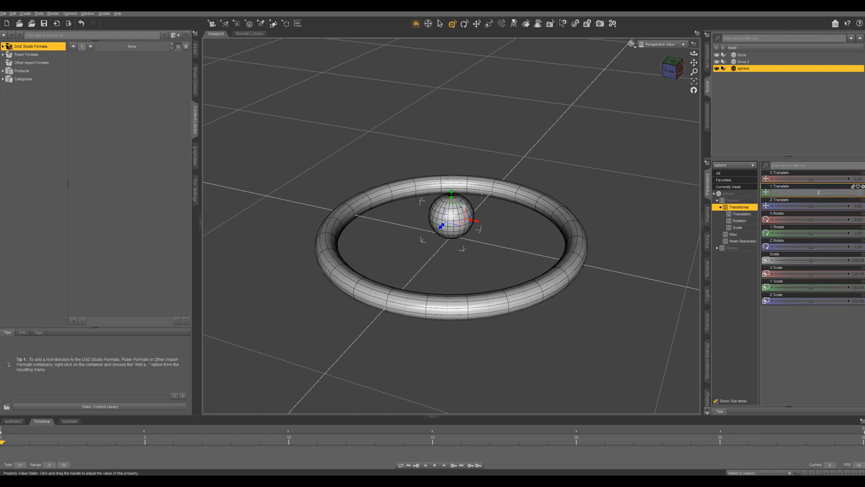
left_click_drag(816, 192, 855, 192)
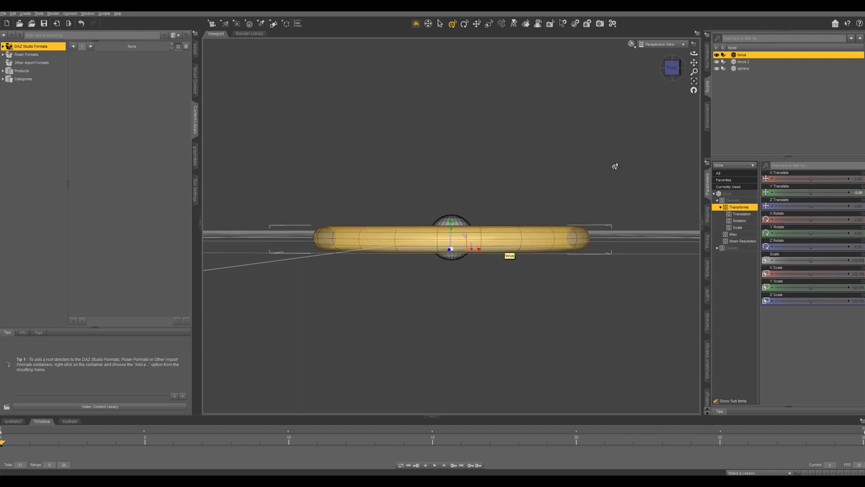
left_click(740, 70)
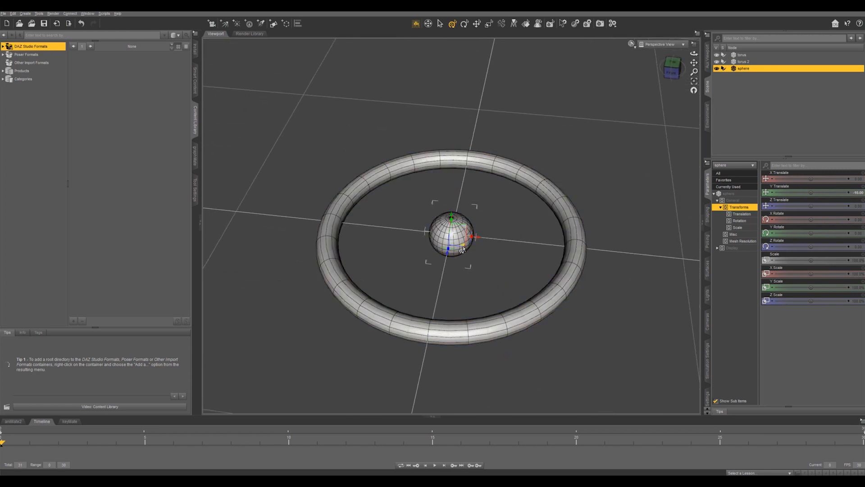
Slide the sphere outward so it rests on the ring's rim.
left_click_drag(452, 234, 546, 317)
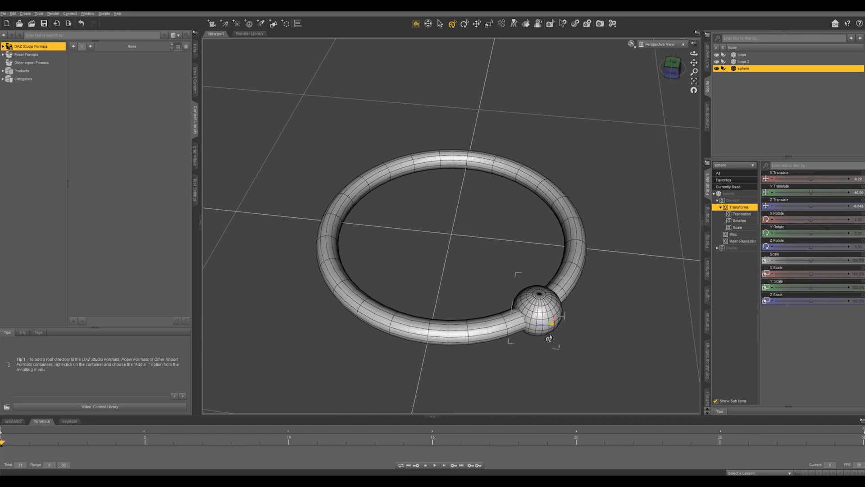
left_click_drag(549, 320, 554, 317)
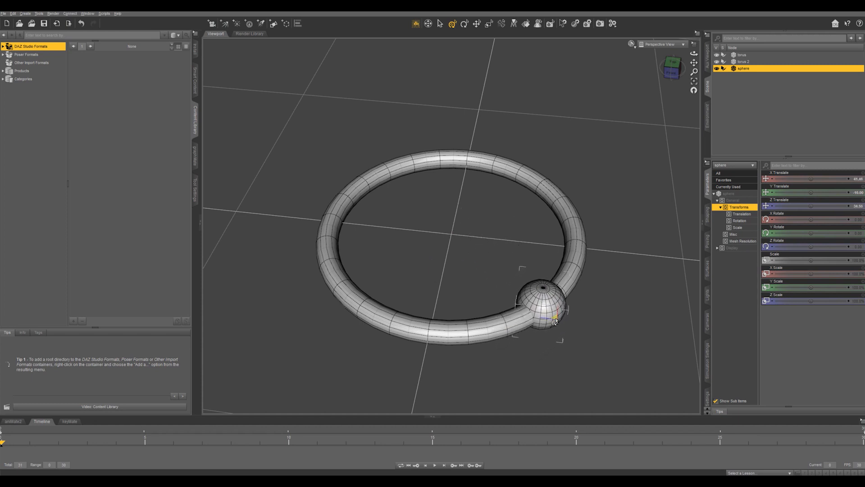
left_click_drag(554, 322, 547, 330)
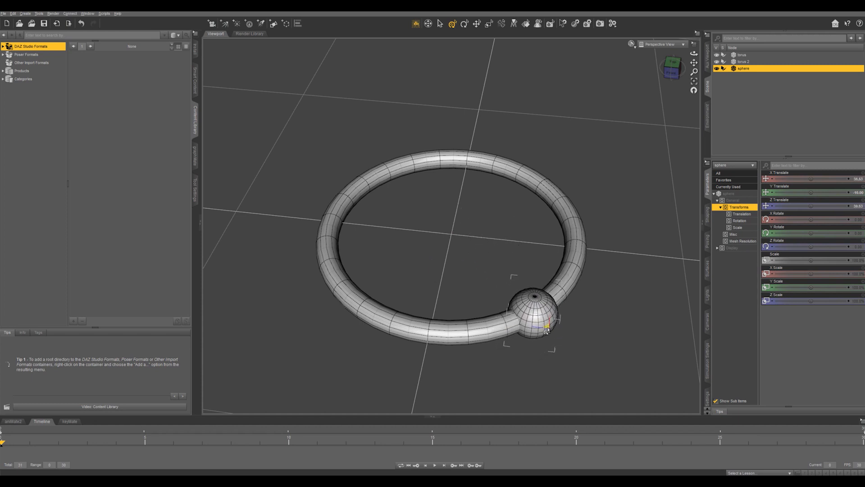
left_click_drag(546, 330, 556, 320)
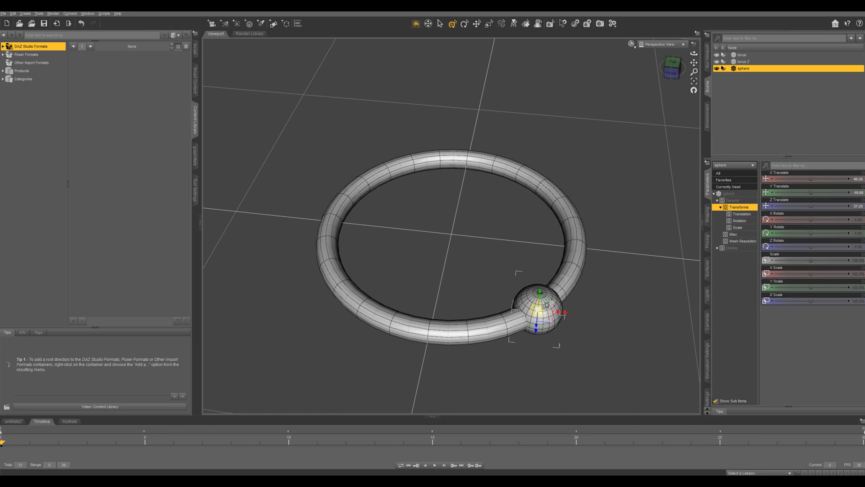
mouse_move(824, 238)
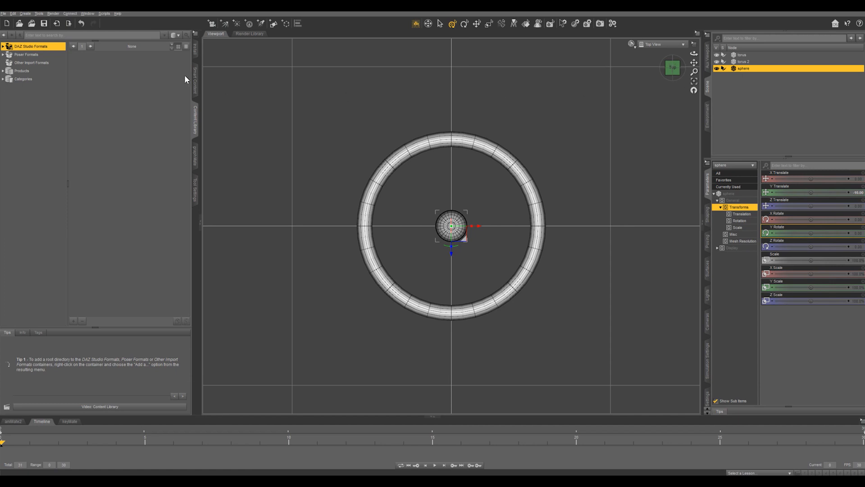
Activate the Joint Editor on the sphere via the Tool Settings pane.
left_click(195, 185)
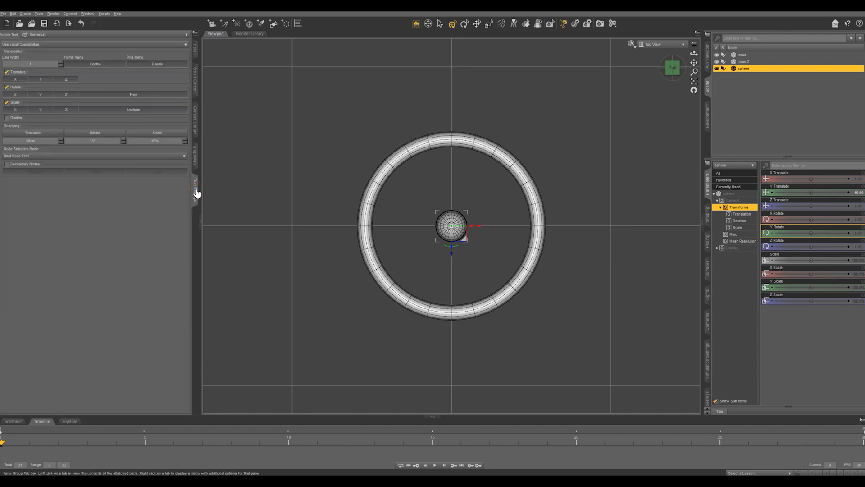
mouse_move(196, 191)
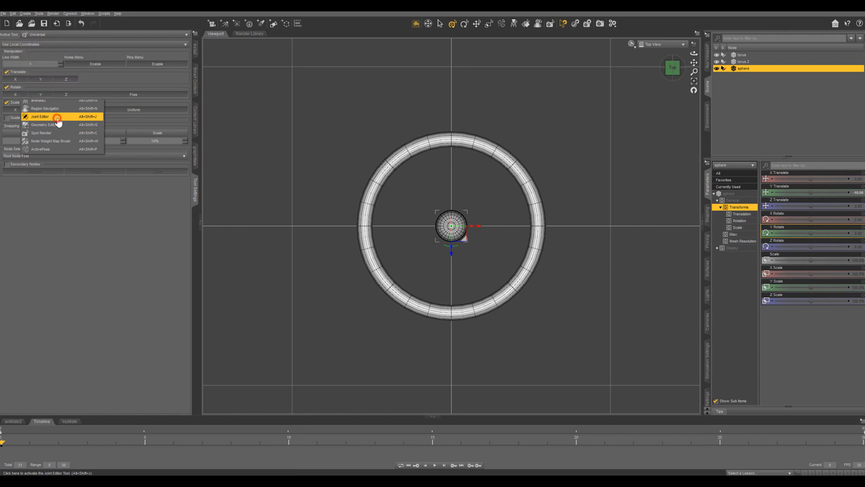
left_click(43, 117)
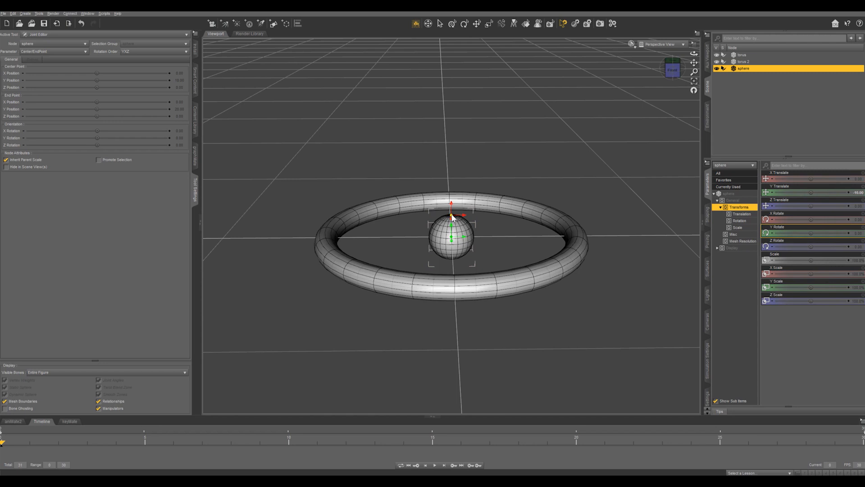
mouse_move(451, 243)
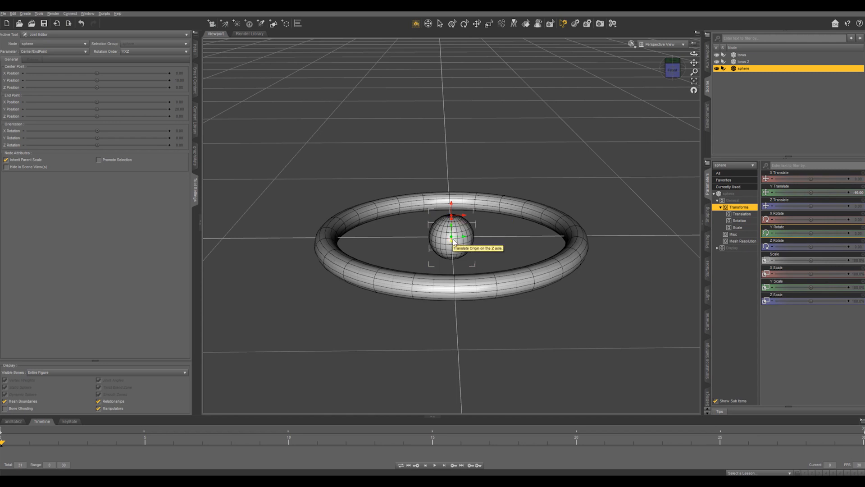